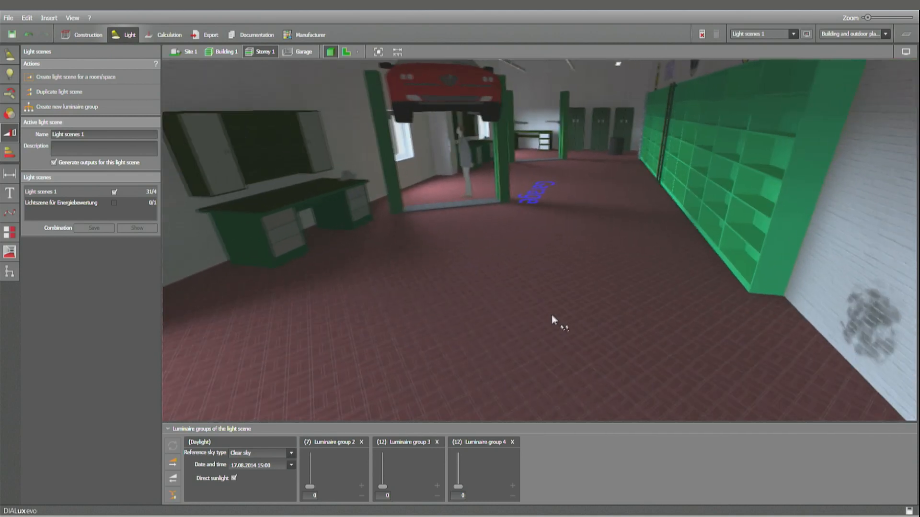
# Orbit the garage in 3D, then switch to the Calculation stage.
pyautogui.moveTo(554, 321); pyautogui.dragTo(739, 329)
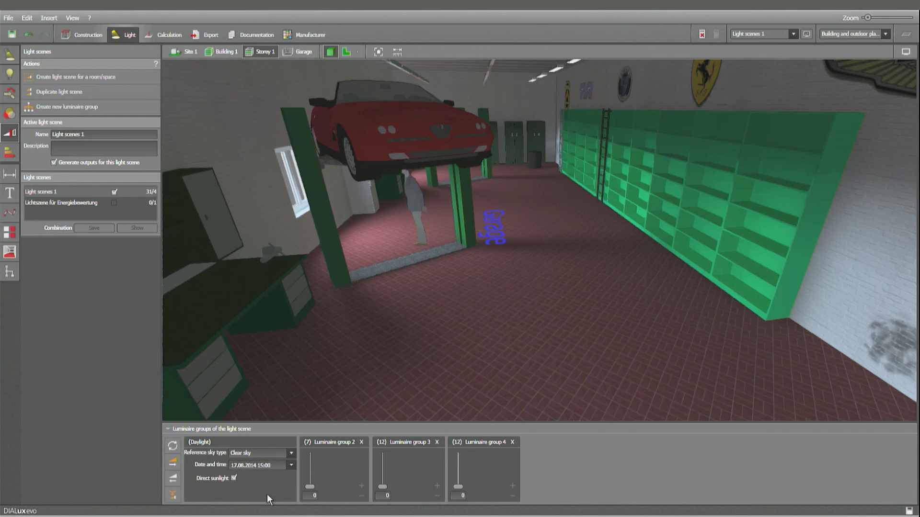
pyautogui.moveTo(455, 327)
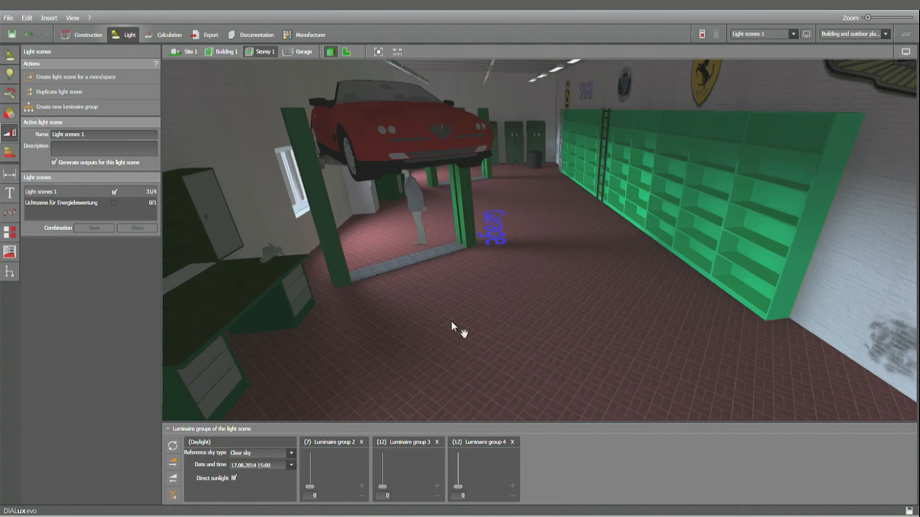
pyautogui.click(169, 34)
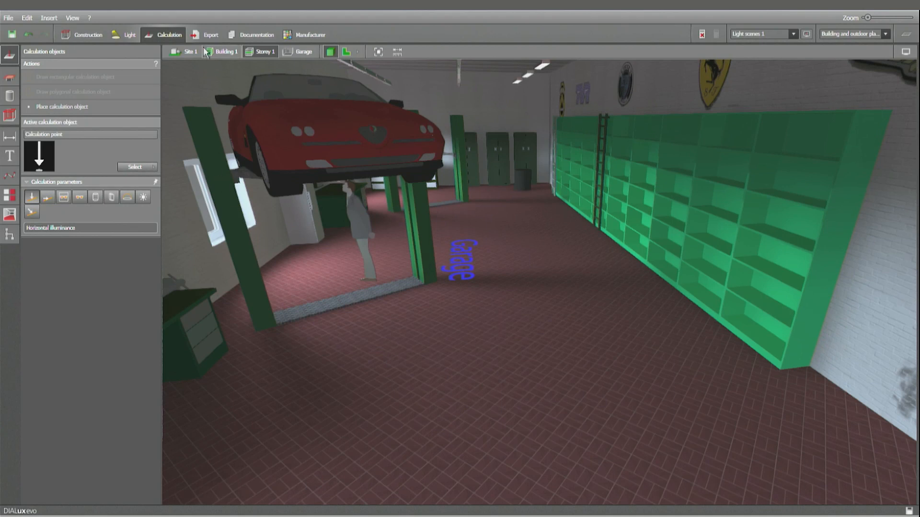
# Switch to the Export stage to show the Raytracer image options.
pyautogui.click(209, 34)
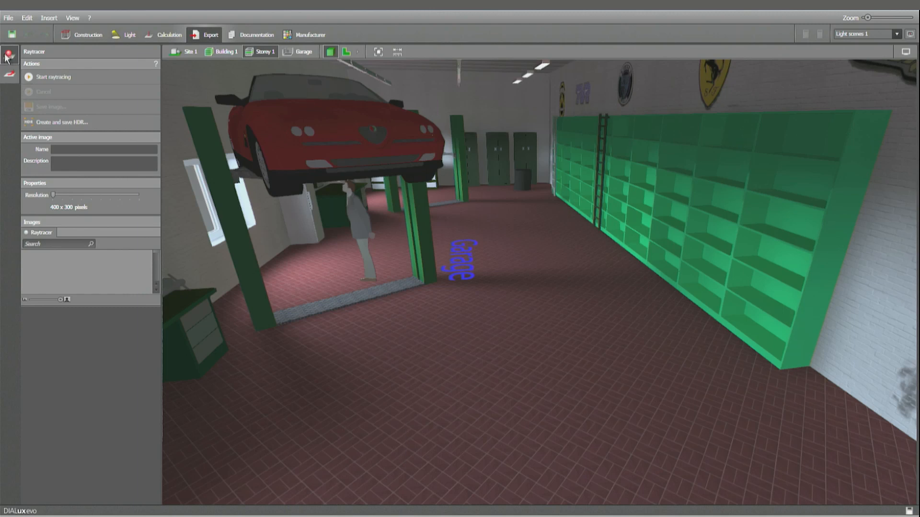
pyautogui.moveTo(8, 56)
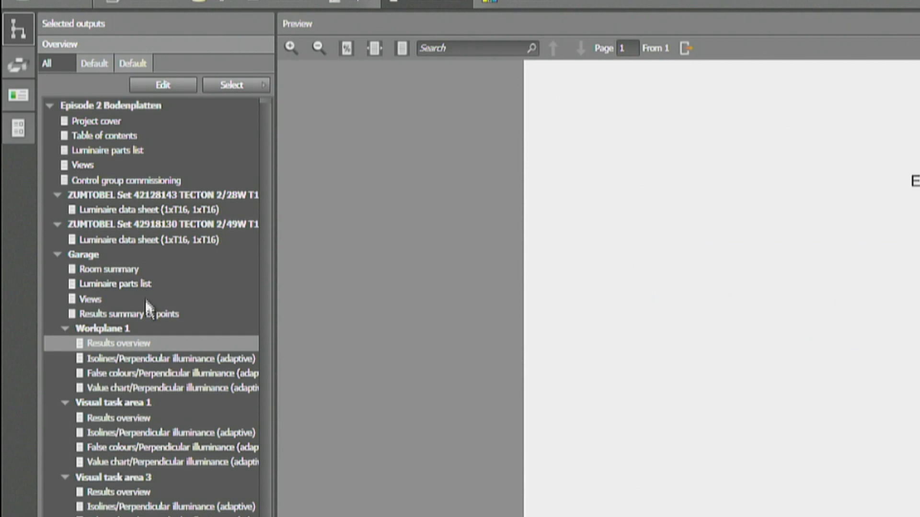
# Preview the Workplane 1 Results overview and Garage Room summary documentation pages.
pyautogui.click(94, 121)
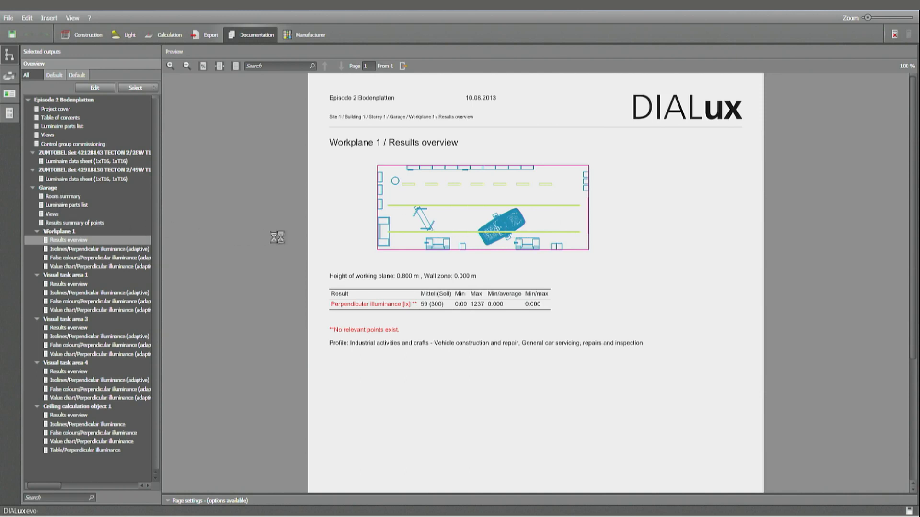
pyautogui.moveTo(513, 235)
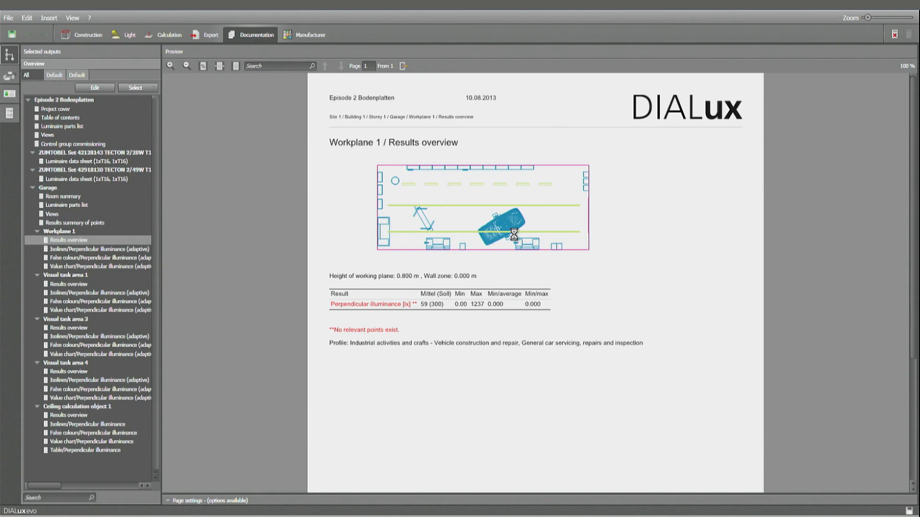
pyautogui.click(63, 196)
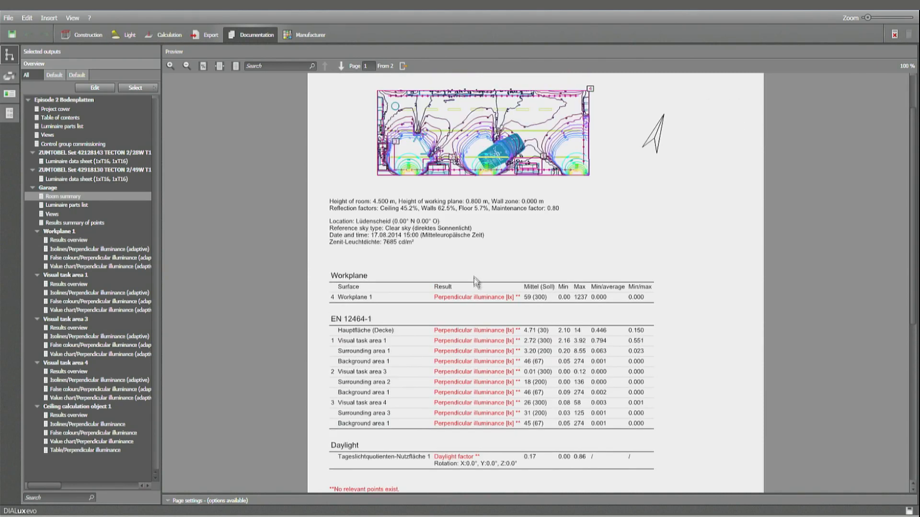
pyautogui.moveTo(433, 319)
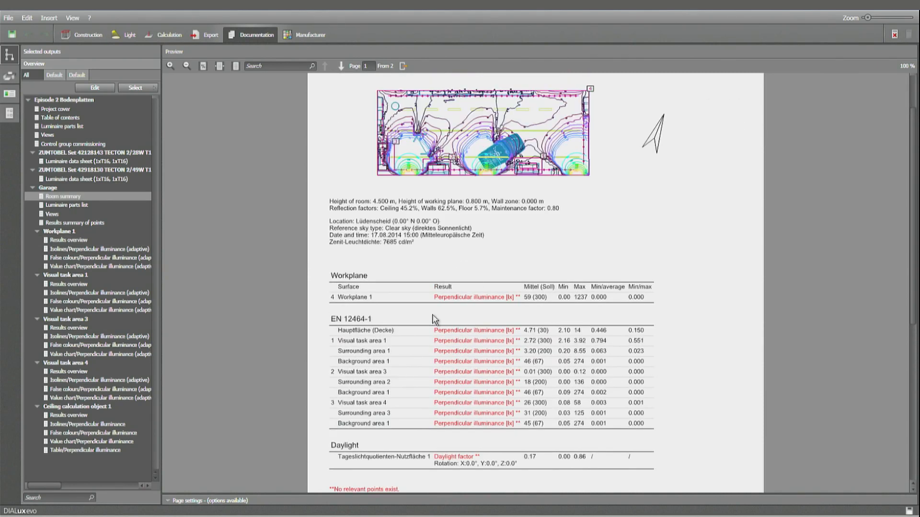
pyautogui.click(88, 34)
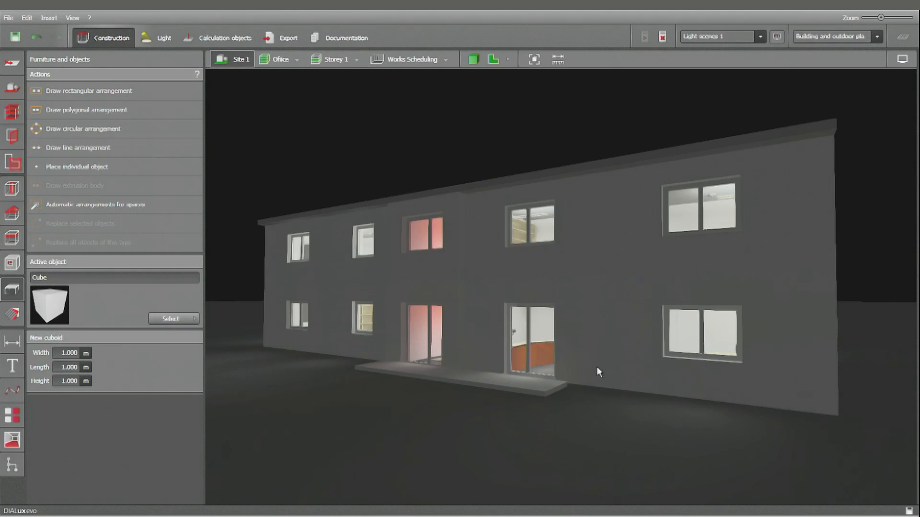
pyautogui.moveTo(721, 312)
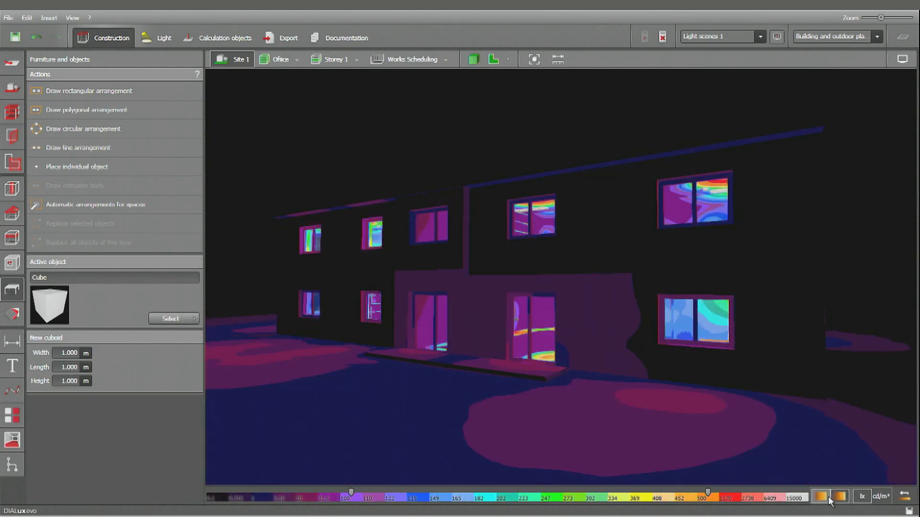
# Turn on false-colour display for the office exterior, scale range 10–100.
pyautogui.click(821, 497)
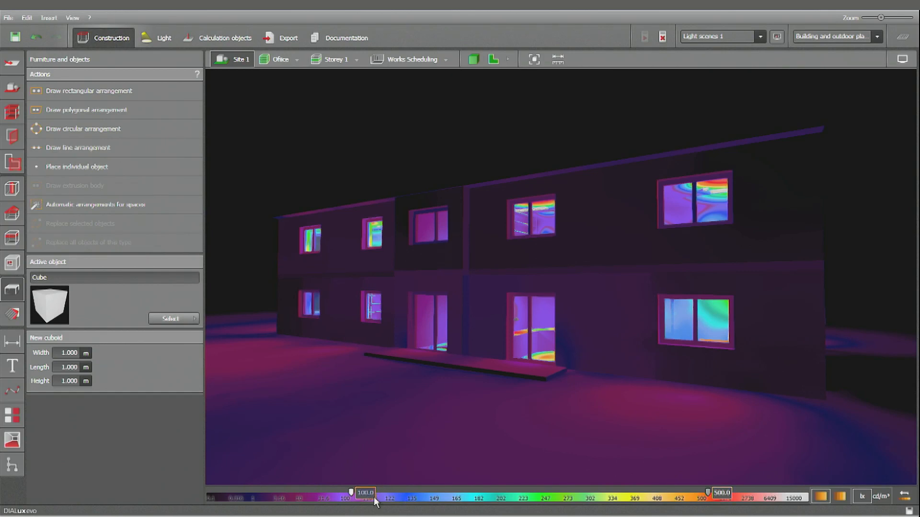
pyautogui.moveTo(375, 502)
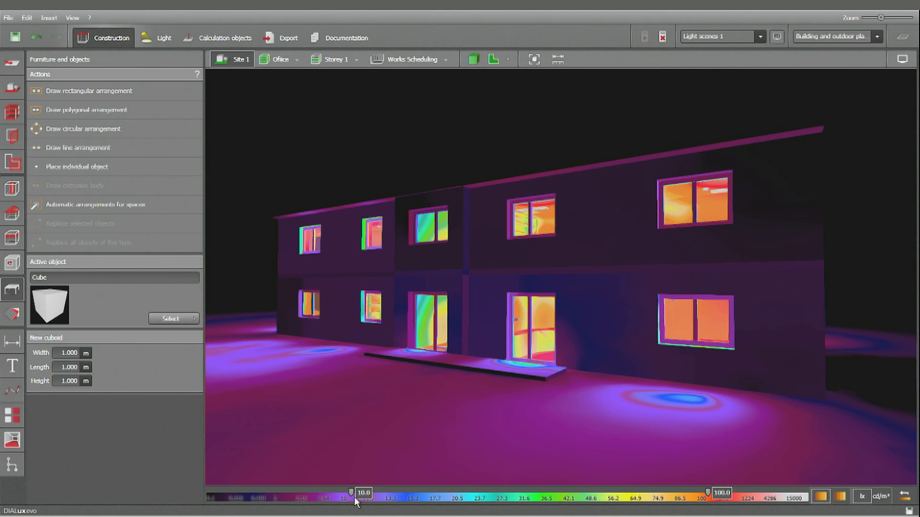
pyautogui.moveTo(362, 63)
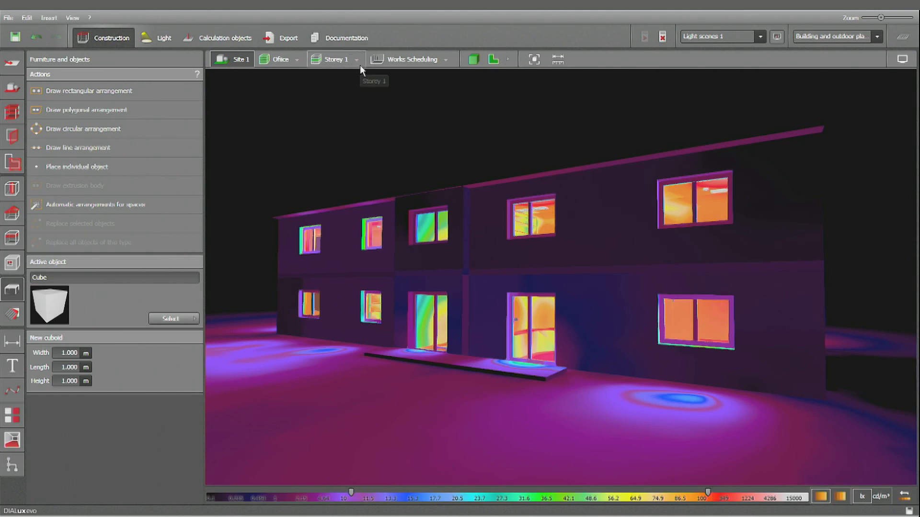
# Show only Storey 1 in false colours with the scale at 100–500.
pyautogui.click(334, 59)
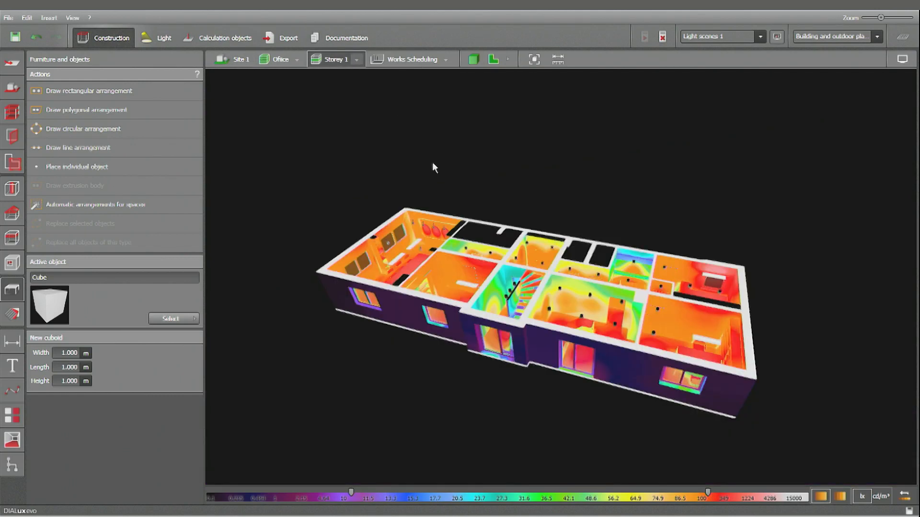
pyautogui.moveTo(390, 480)
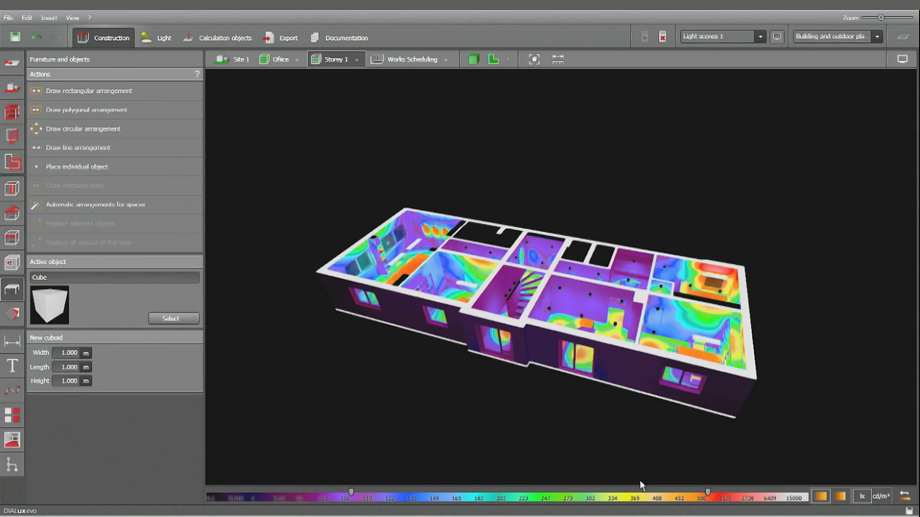
pyautogui.moveTo(545, 496)
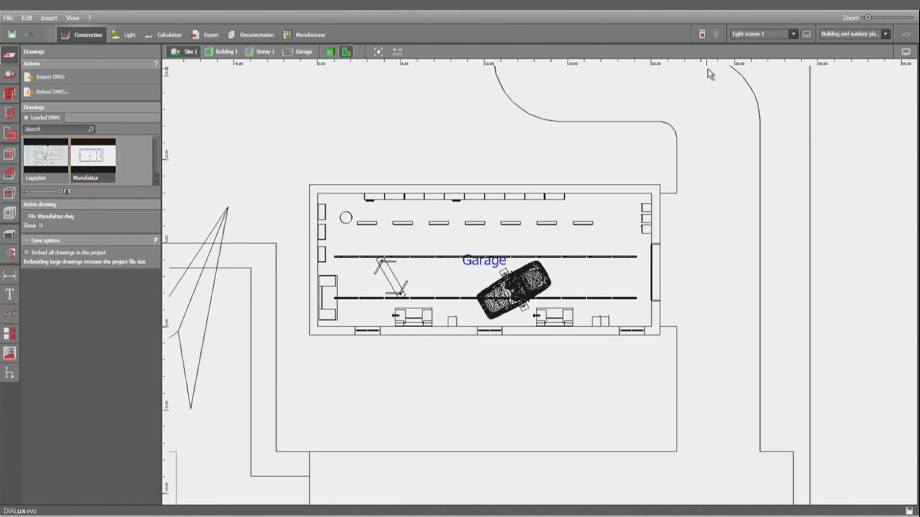
pyautogui.moveTo(690, 115)
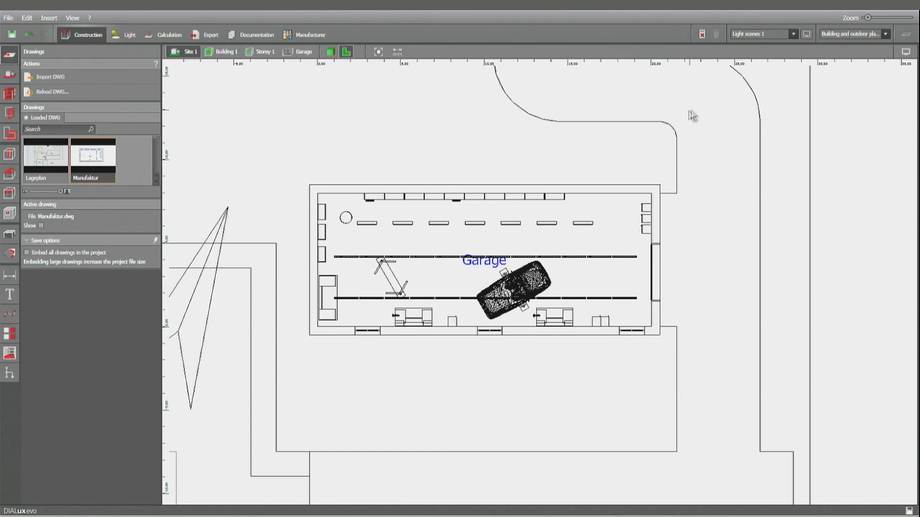
pyautogui.moveTo(688, 47)
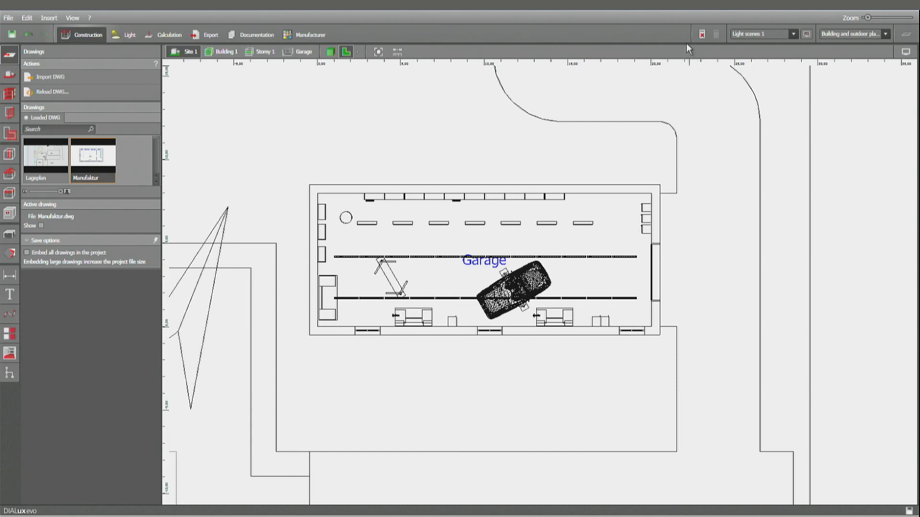
pyautogui.moveTo(689, 44)
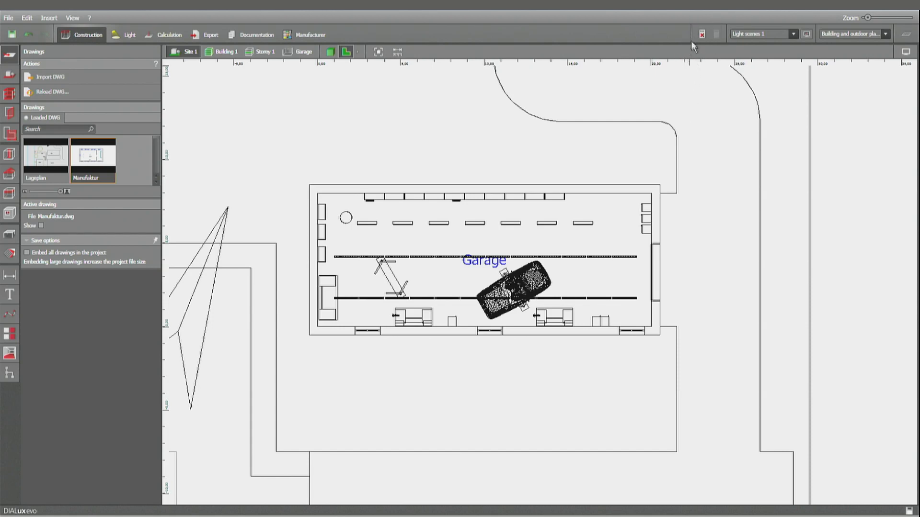
pyautogui.moveTo(699, 46)
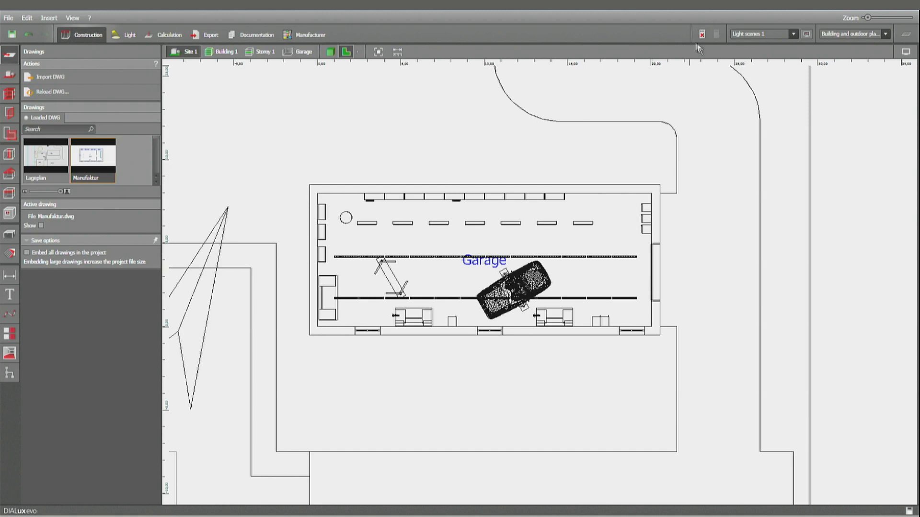
pyautogui.moveTo(703, 34)
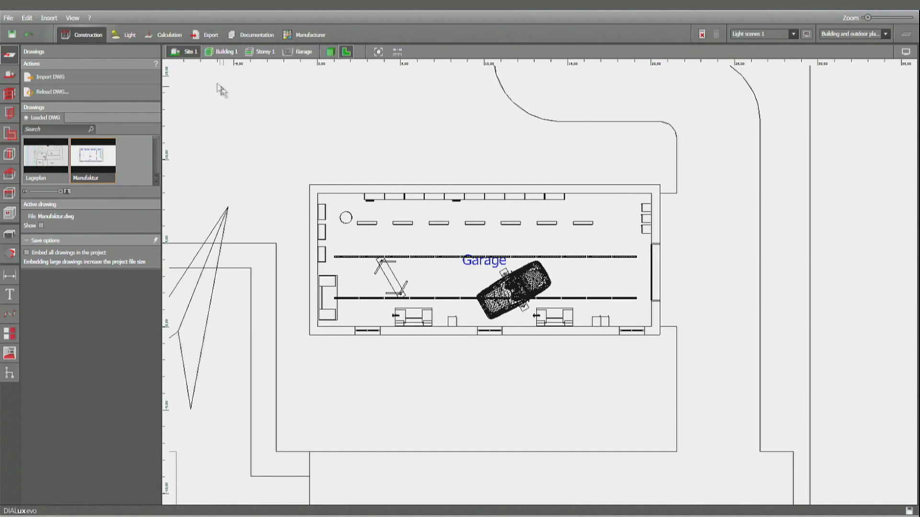
# Switch the Garage from Construction to Calculation mode for visual task area tools.
pyautogui.click(127, 35)
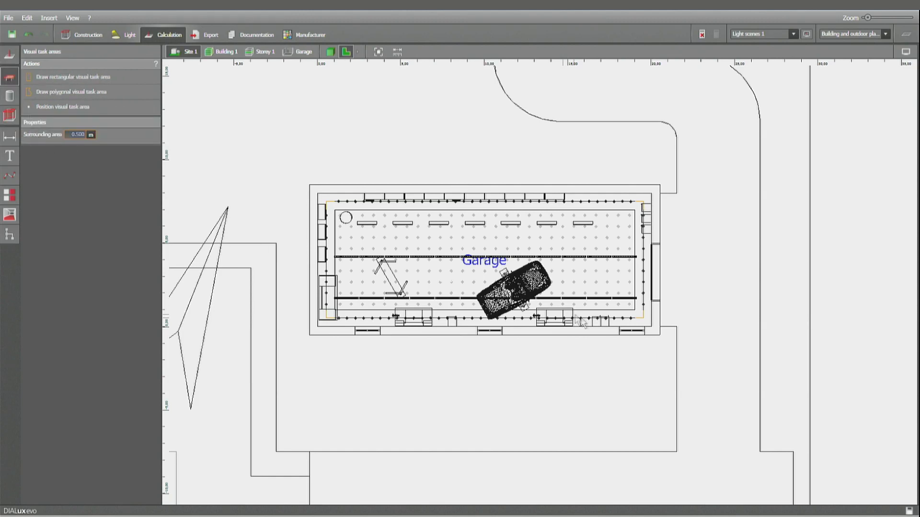
pyautogui.moveTo(385, 239)
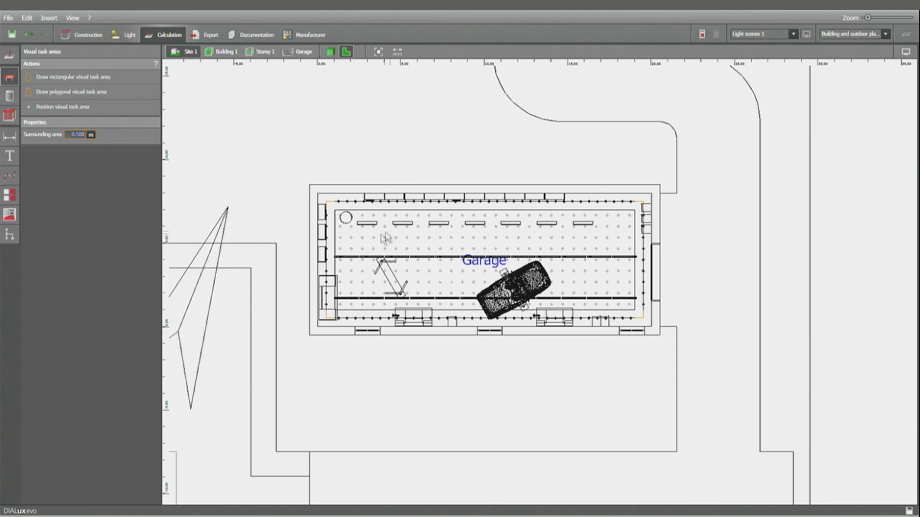
pyautogui.moveTo(523, 207)
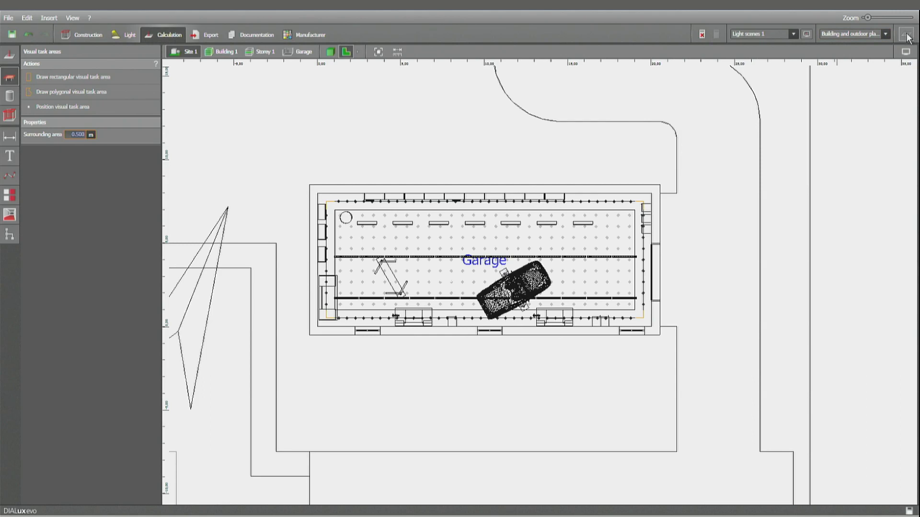
# Open the Results overview: ceiling 57 lx, Workplane 1 618 lx.
pyautogui.click(908, 35)
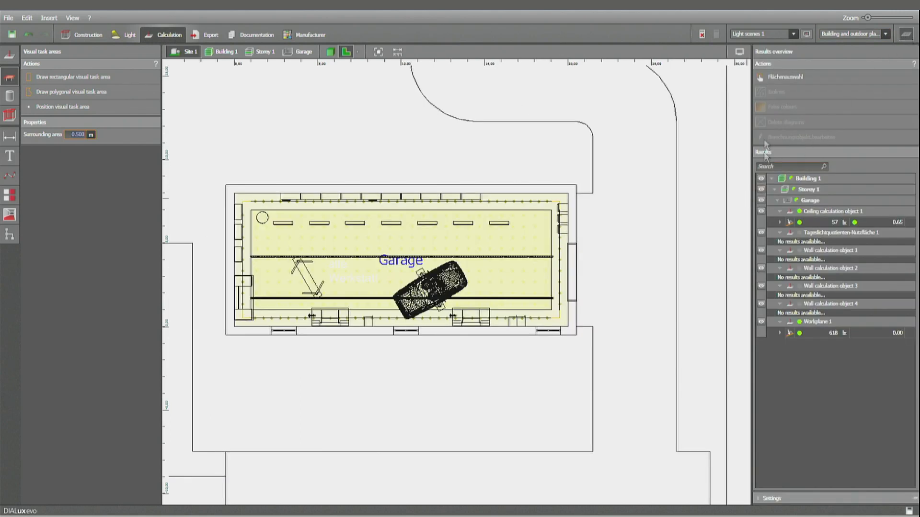
pyautogui.moveTo(908, 43)
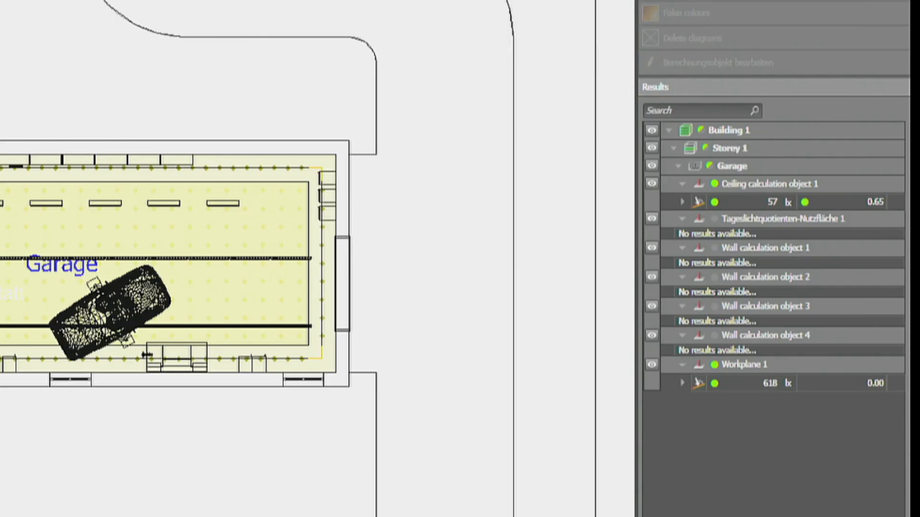
pyautogui.moveTo(692, 421)
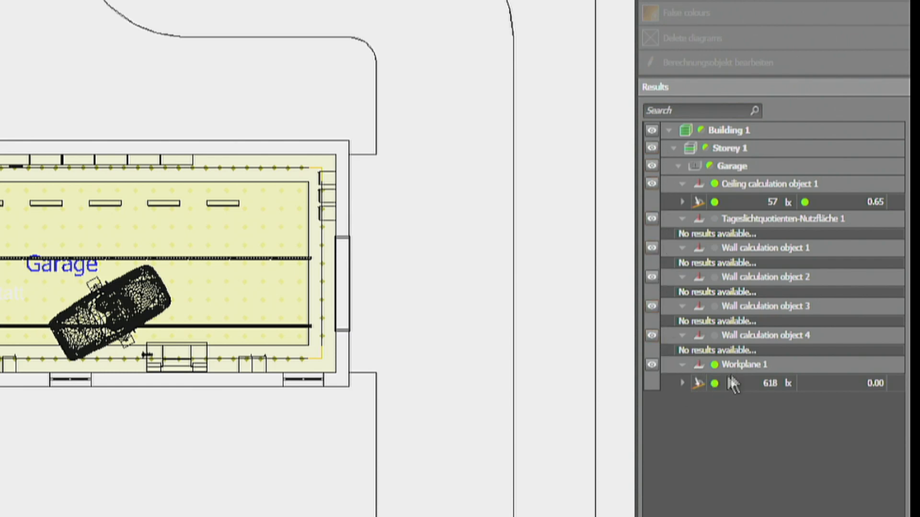
pyautogui.moveTo(694, 512)
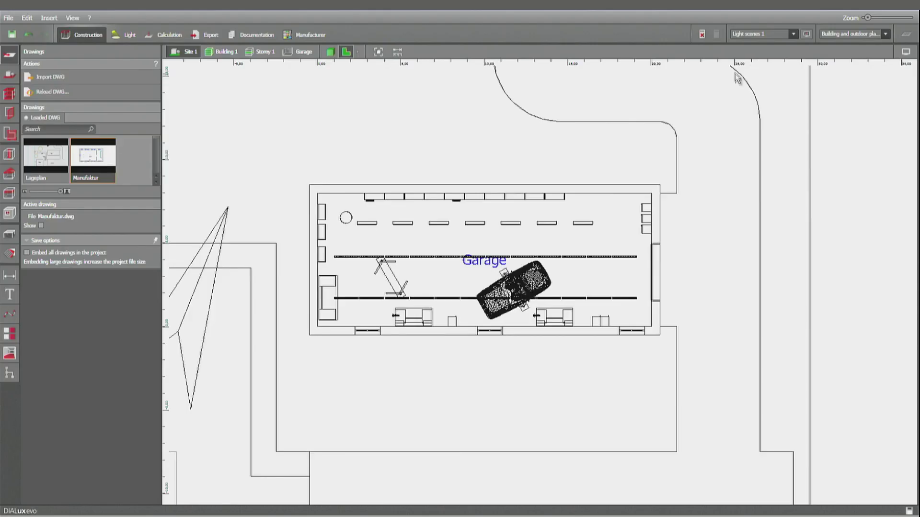
pyautogui.moveTo(398, 107)
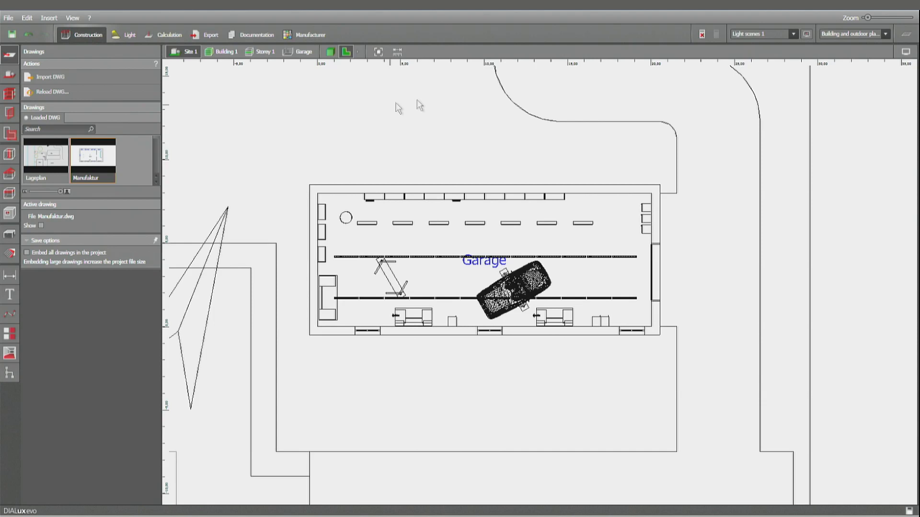
pyautogui.moveTo(689, 55)
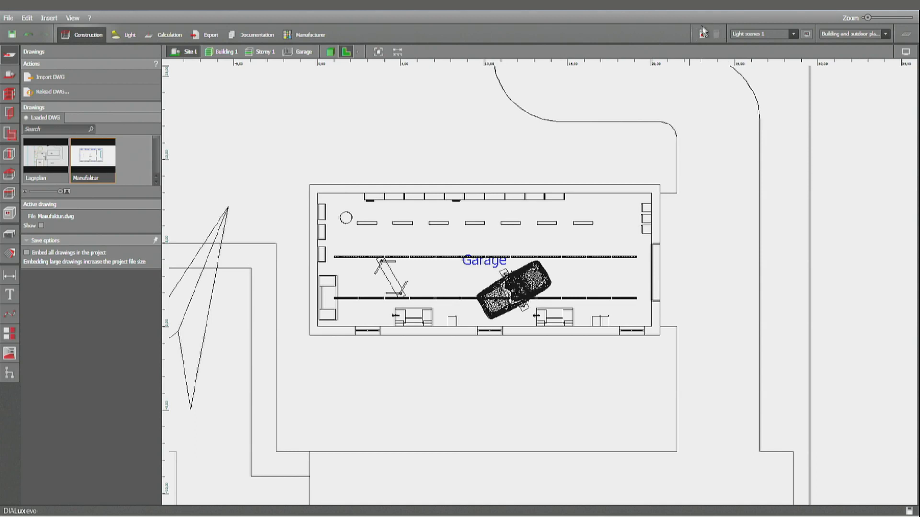
pyautogui.moveTo(703, 36)
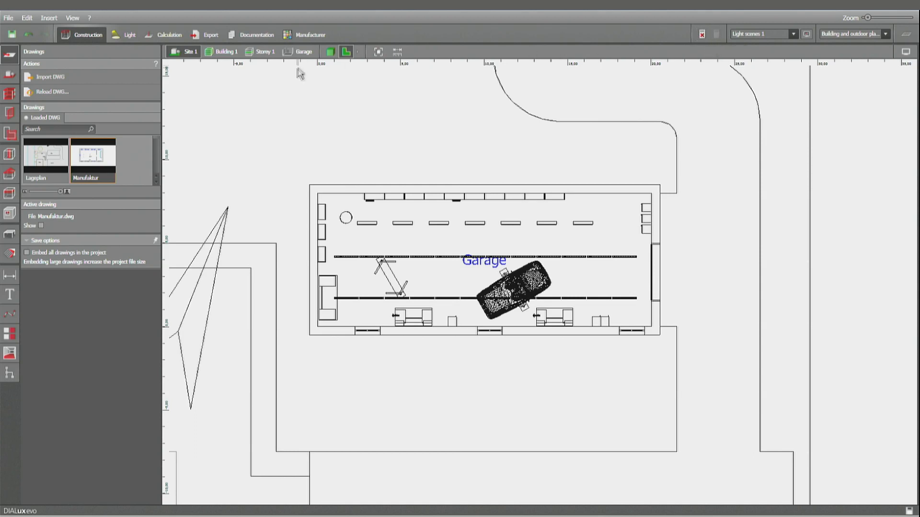
# Pass through the Light stage into Calculation to show Room main surfaces tools.
pyautogui.click(168, 34)
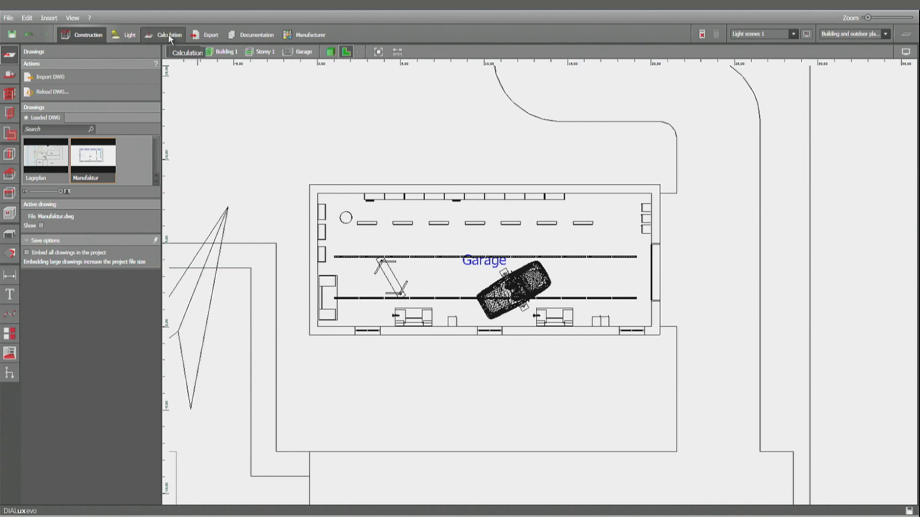
pyautogui.click(129, 35)
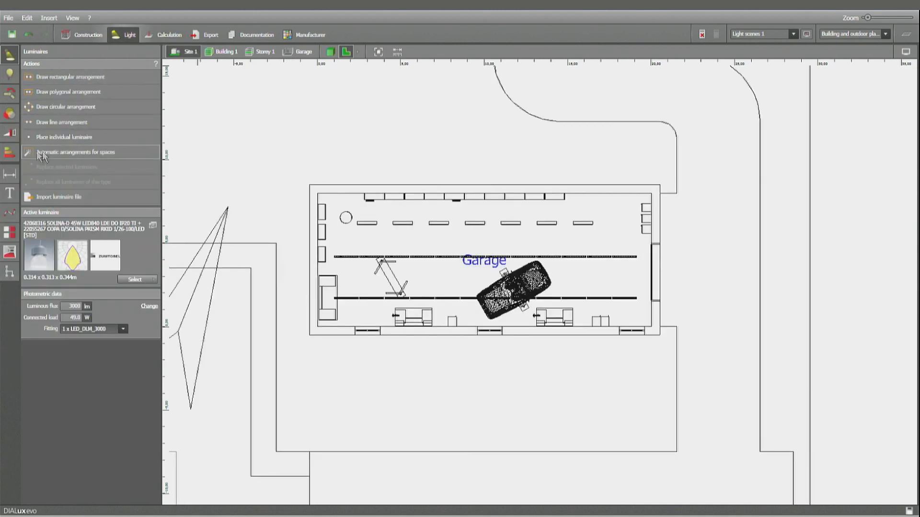
pyautogui.moveTo(100, 79)
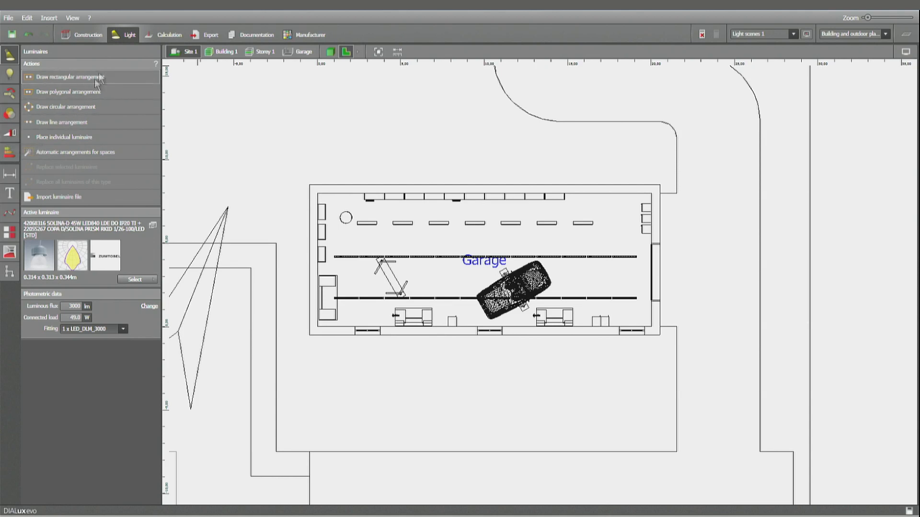
pyautogui.moveTo(119, 80)
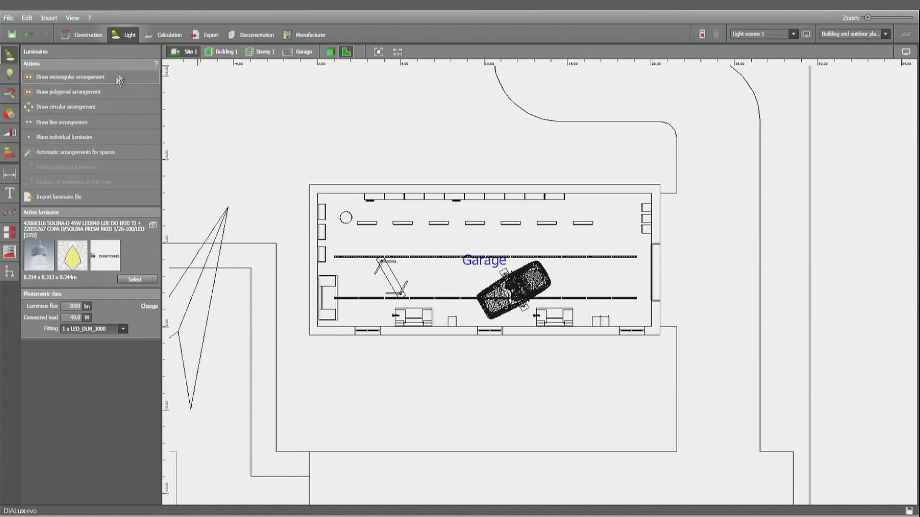
pyautogui.click(169, 34)
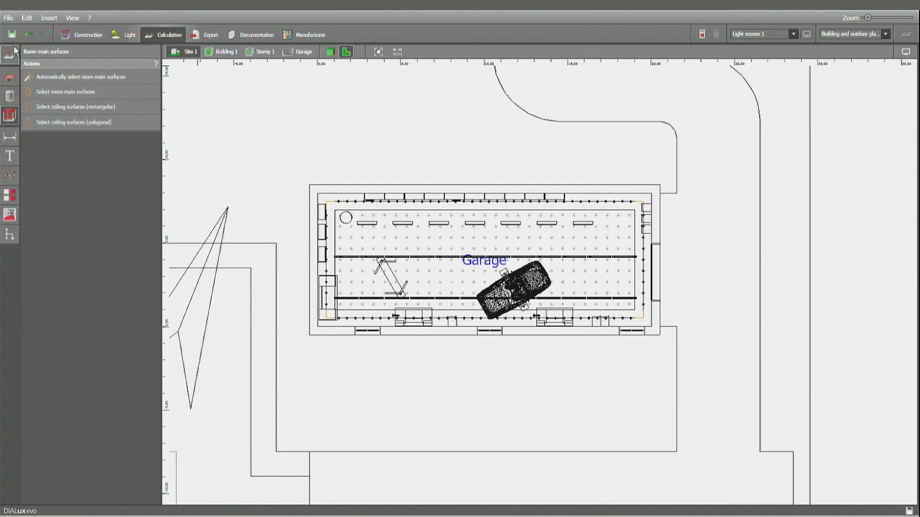